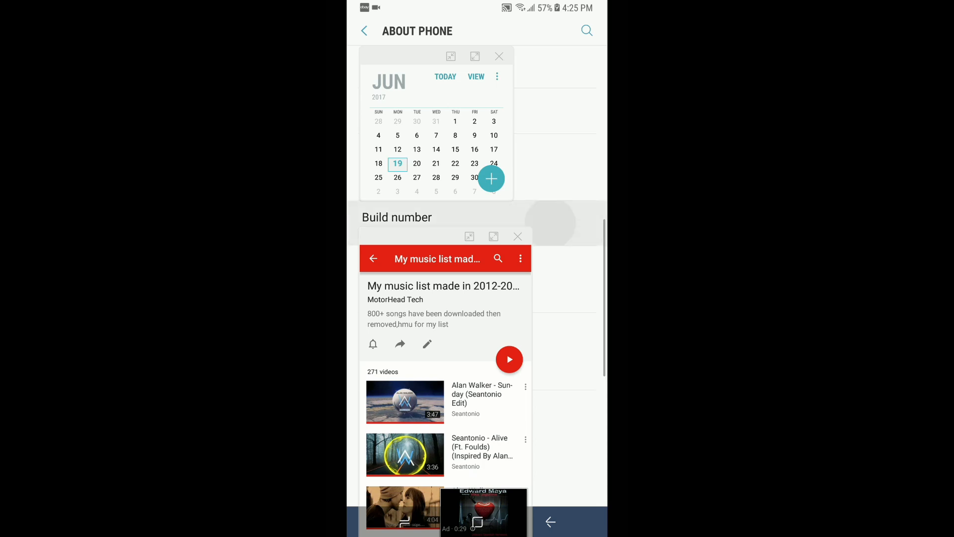
Step: Tap Build number to unlock Developer options, then return to the main Settings list
{"action": "left_click", "coordinate": [397, 217]}
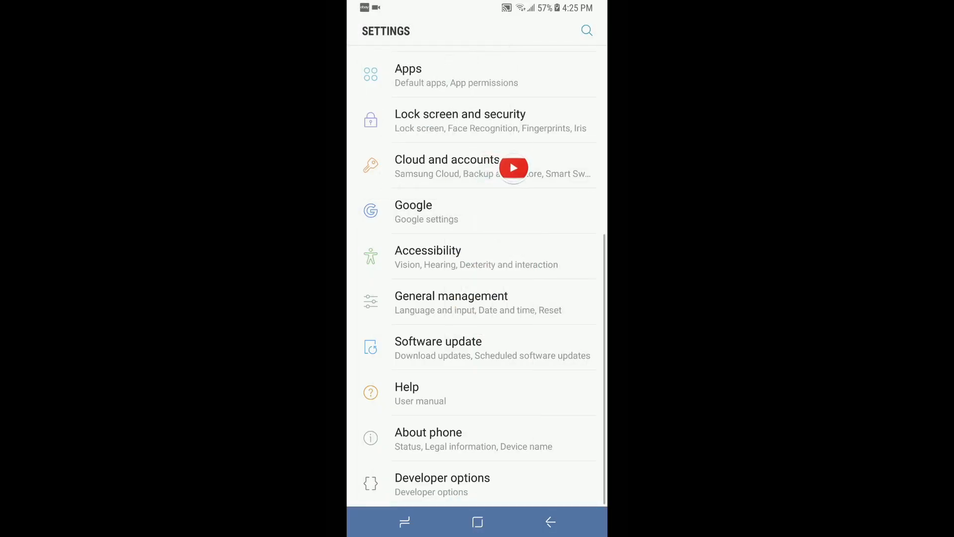
Step: Open Developer options and scroll through its settings, confirming USB debugging is on
{"action": "left_click", "coordinate": [442, 484]}
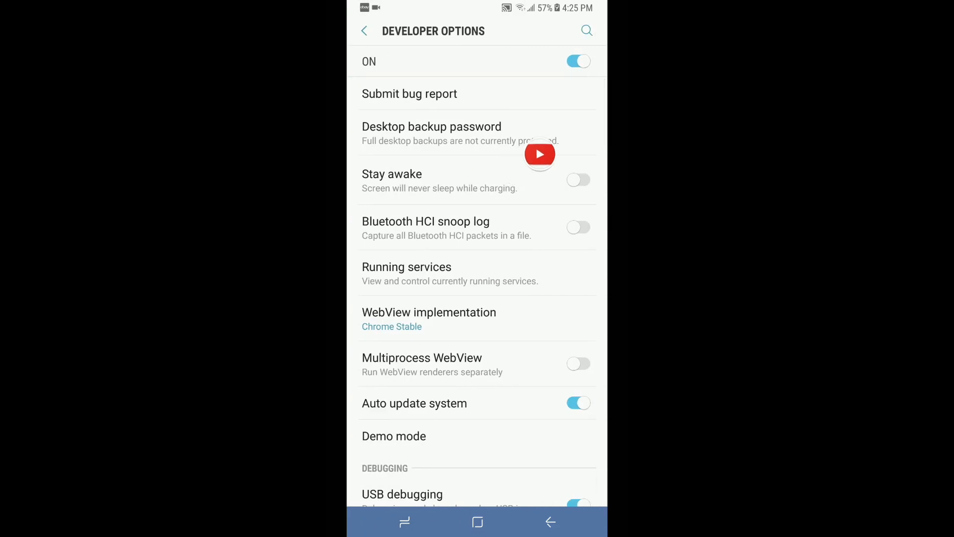
{"action": "scroll", "scroll_direction": "down", "scroll_amount": 3}
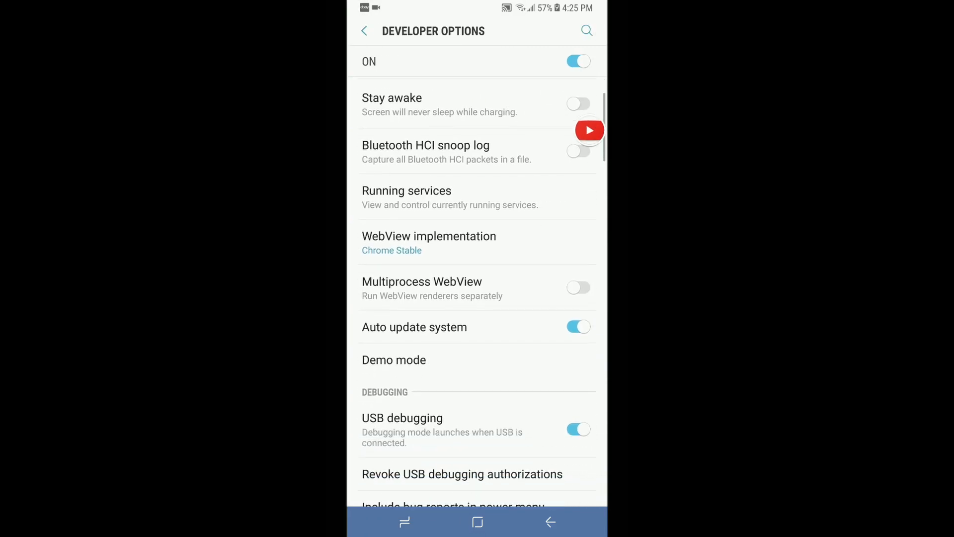
{"action": "scroll", "scroll_direction": "down", "scroll_amount": 3}
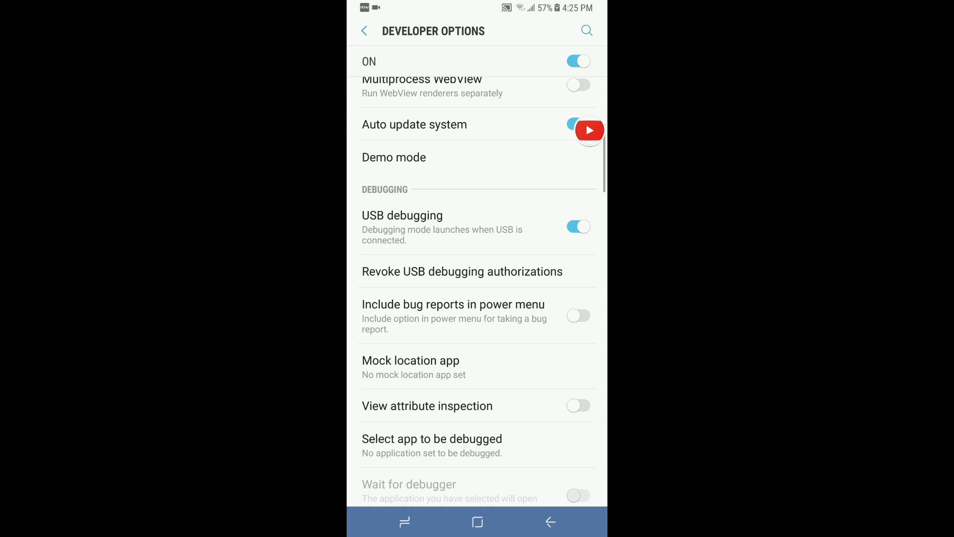
{"action": "scroll", "scroll_direction": "down", "scroll_amount": 3}
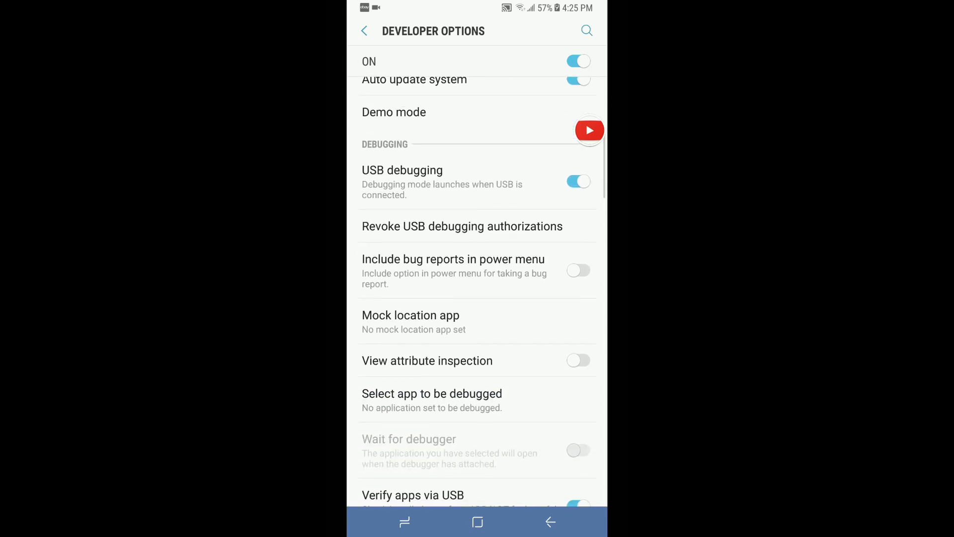
{"action": "scroll", "scroll_direction": "down", "scroll_amount": 3}
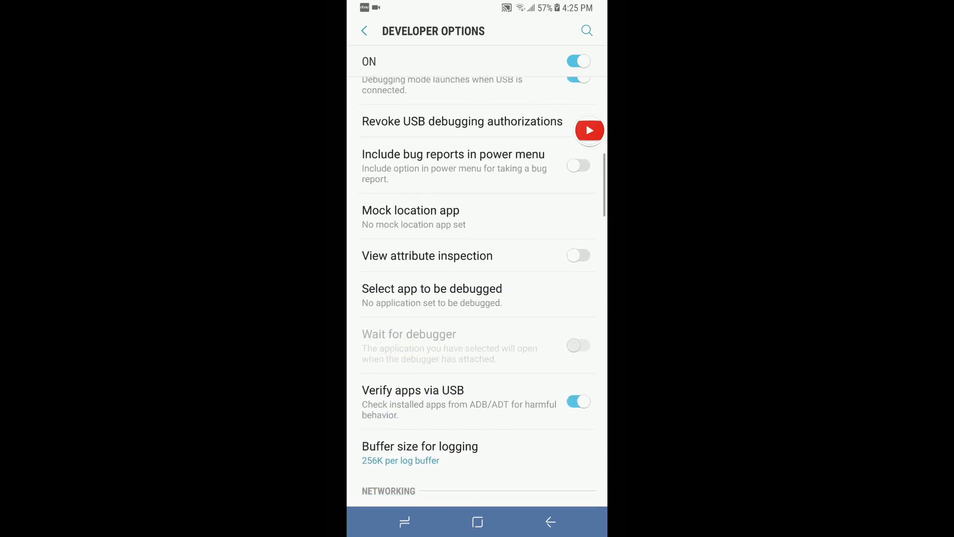
{"action": "scroll", "scroll_direction": "down", "scroll_amount": 3}
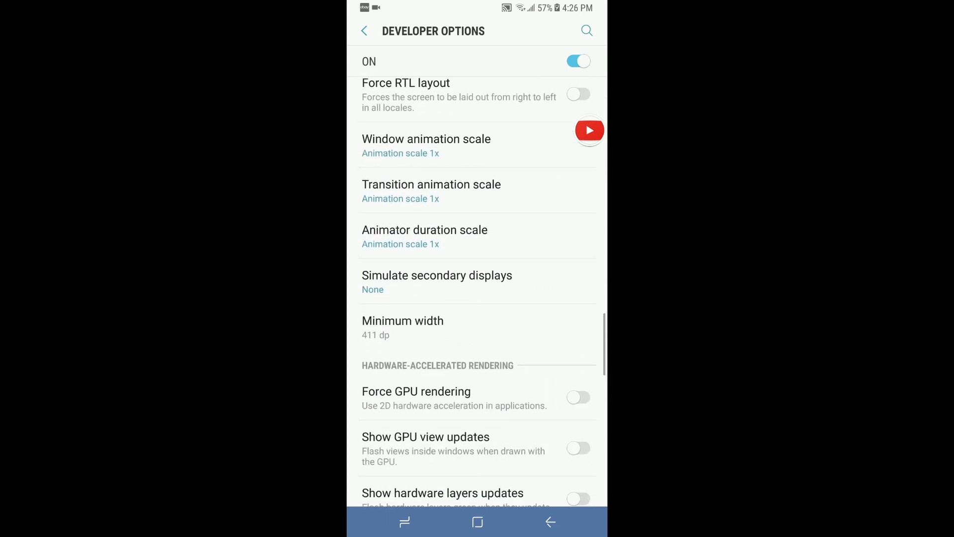
{"action": "scroll", "scroll_direction": "down", "scroll_amount": 3}
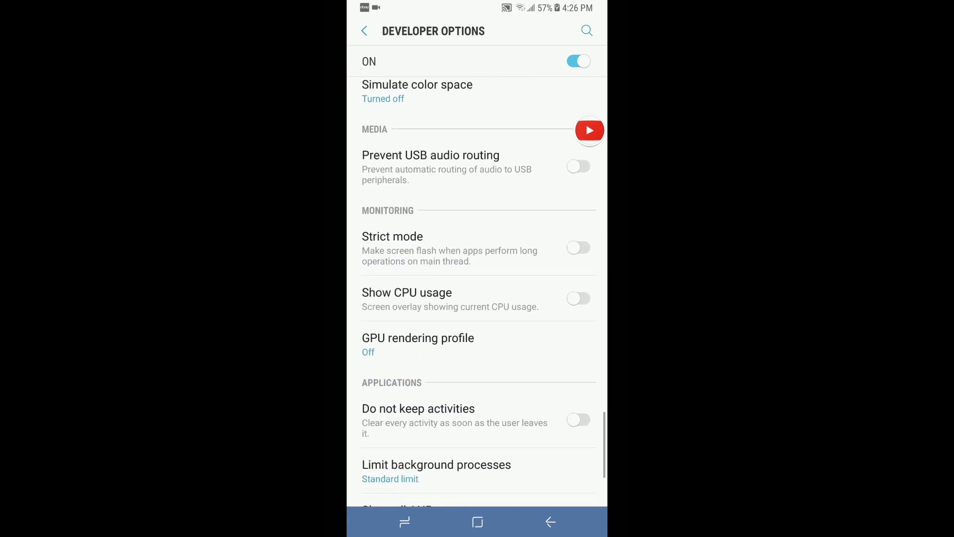
{"action": "scroll", "scroll_direction": "down", "scroll_amount": 3}
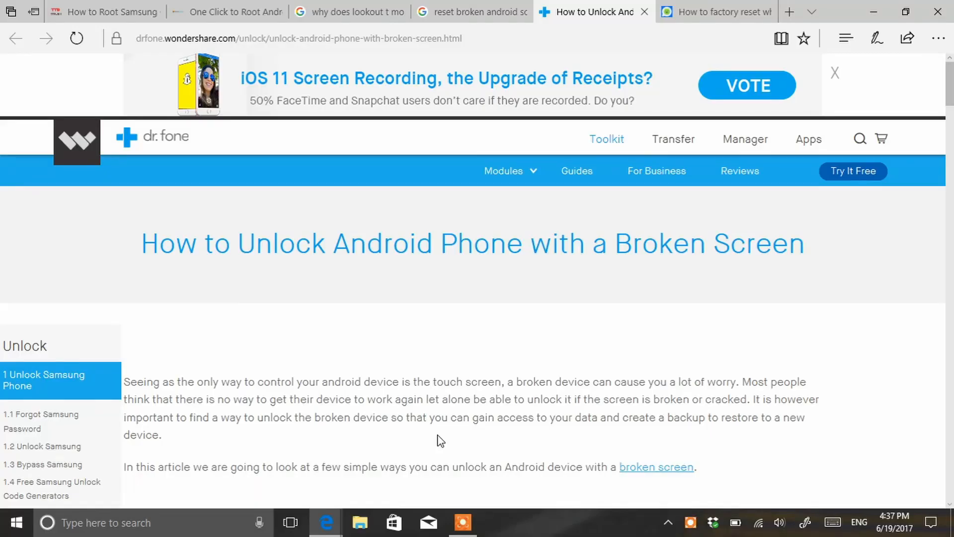
{"action": "mouse_move", "coordinate": [146, 64]}
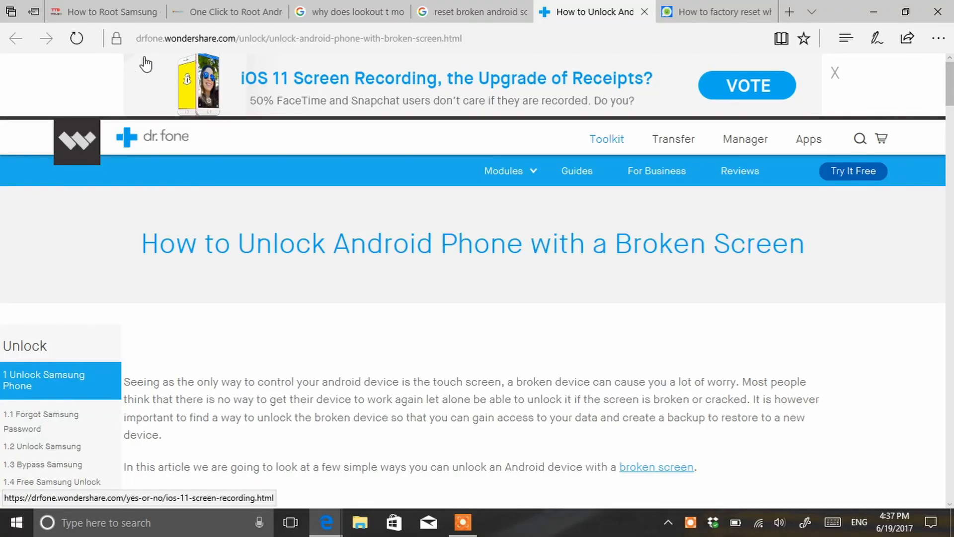
Step: Read the Wondershare broken-screen unlock guide past the ADB method to Method 2's OTG mouse step
{"action": "scroll", "scroll_direction": "down", "scroll_amount": 3}
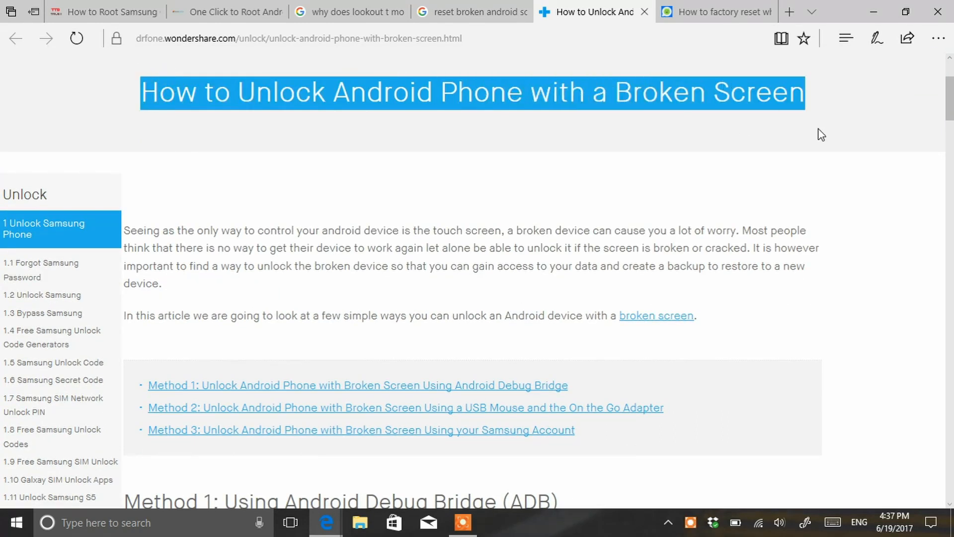
{"action": "left_click", "coordinate": [713, 151]}
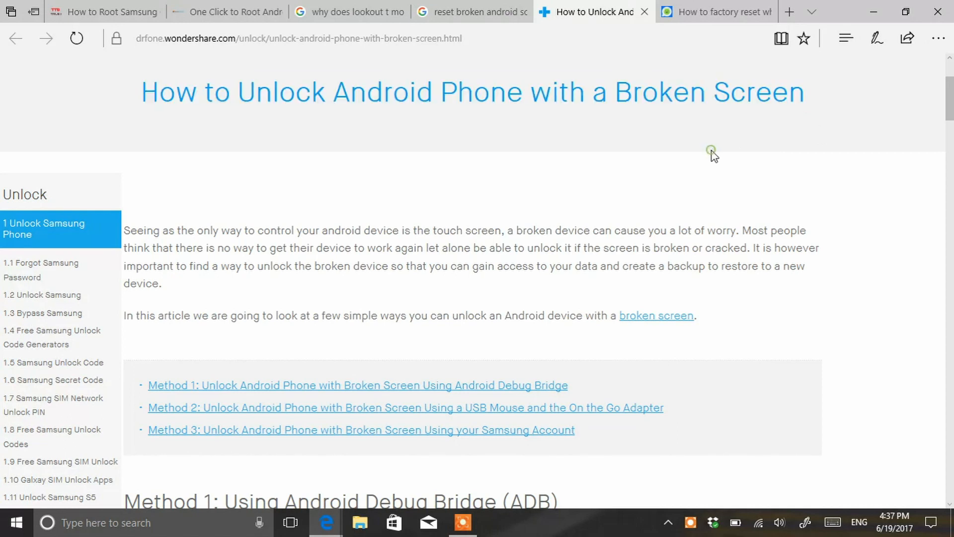
{"action": "scroll", "scroll_direction": "down", "scroll_amount": 3}
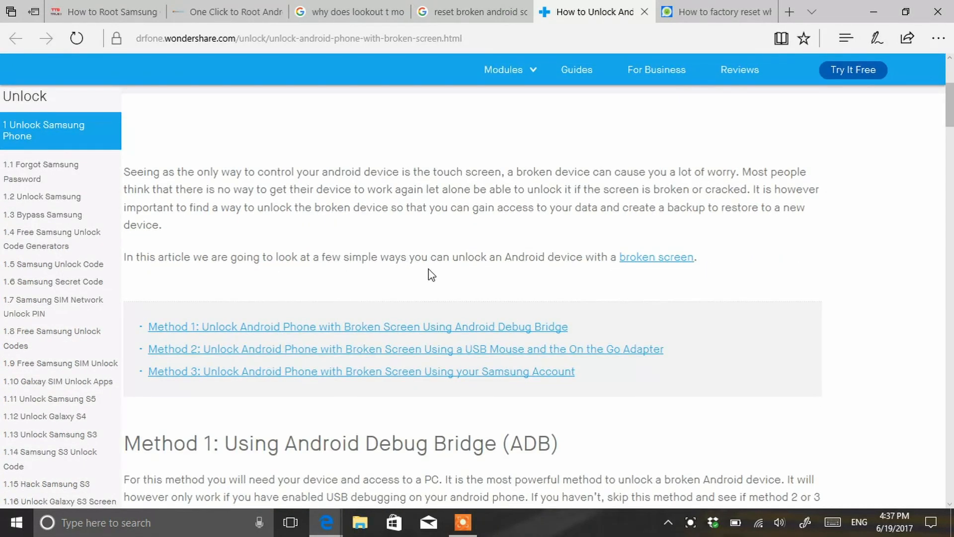
{"action": "scroll", "scroll_direction": "down", "scroll_amount": 3}
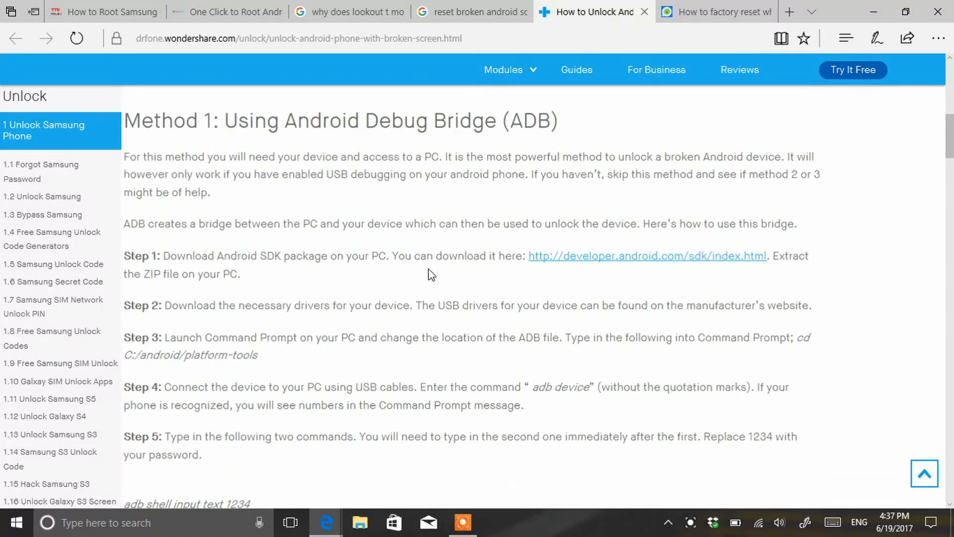
{"action": "scroll", "scroll_direction": "down", "scroll_amount": 3}
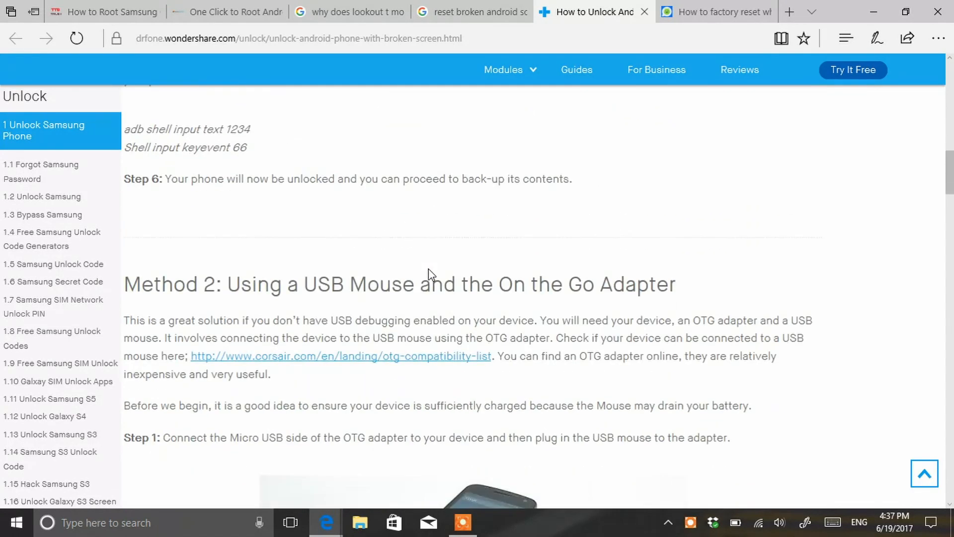
{"action": "scroll", "scroll_direction": "down", "scroll_amount": 3}
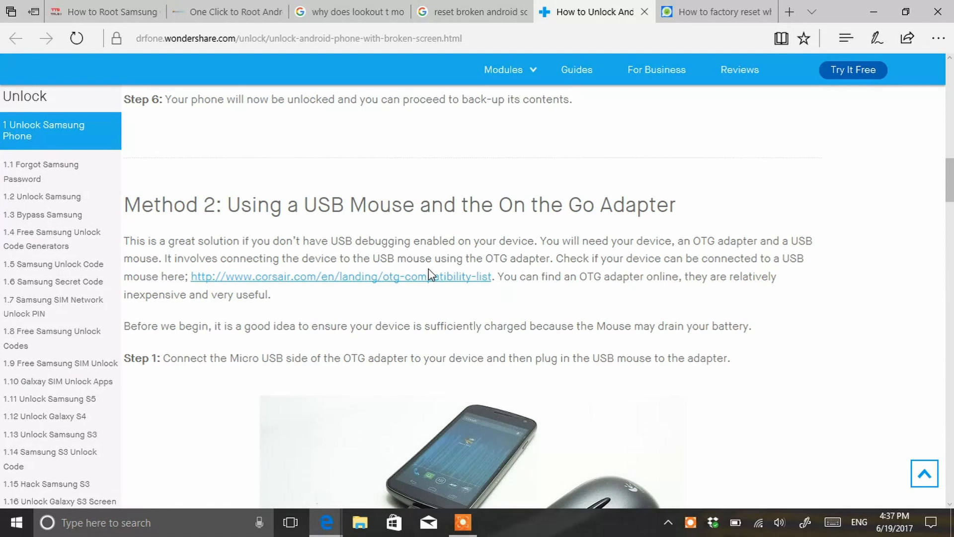
{"action": "scroll", "scroll_direction": "down", "scroll_amount": 3}
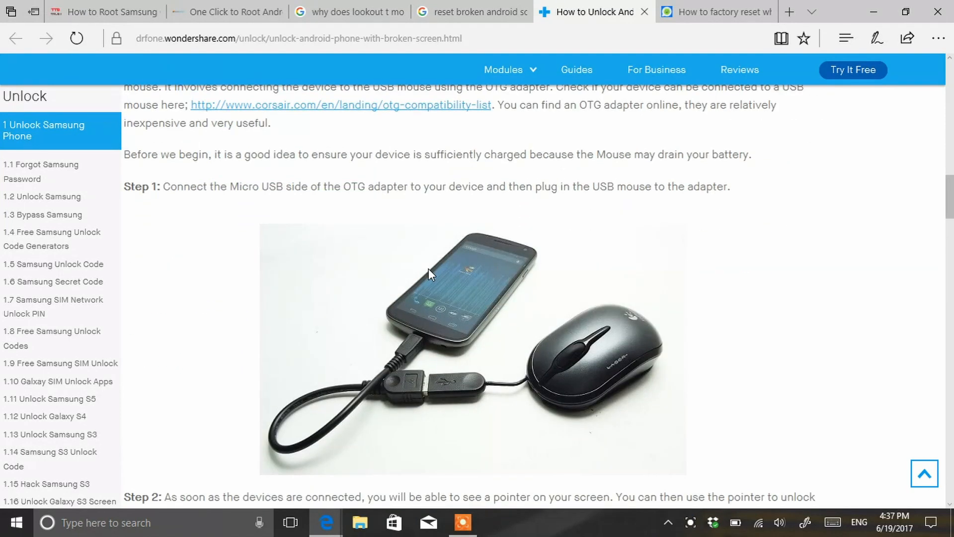
{"action": "mouse_move", "coordinate": [409, 352]}
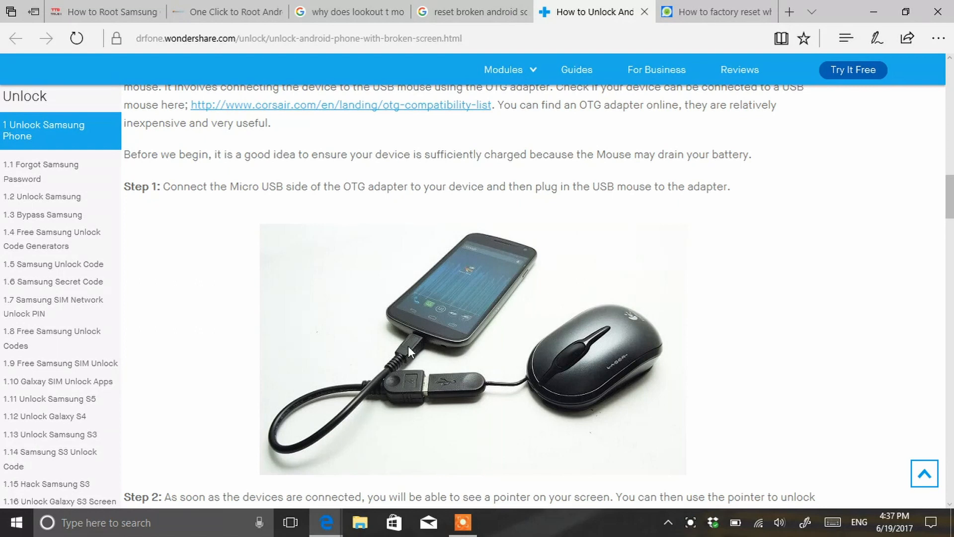
{"action": "mouse_move", "coordinate": [437, 382]}
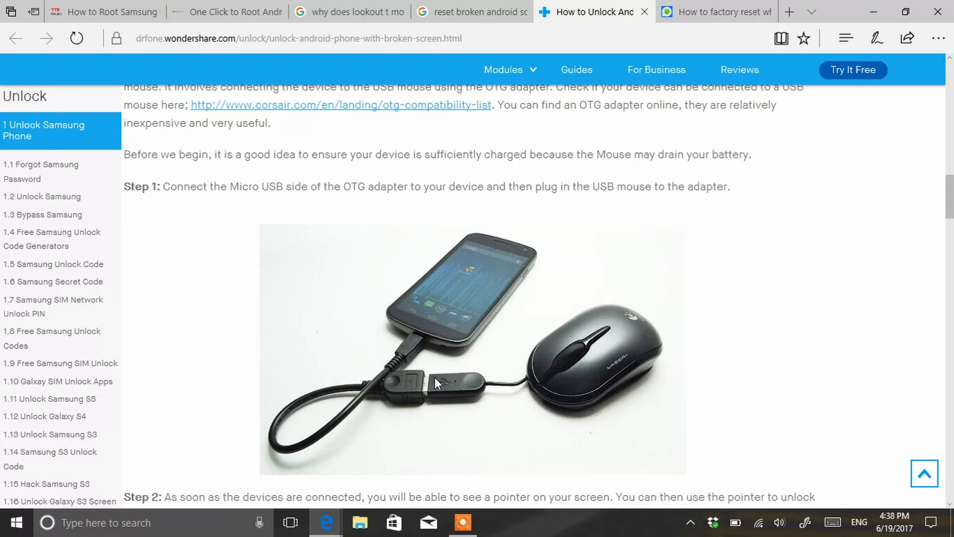
Step: Scroll the guide down to its dr.fone toolkit download offers
{"action": "scroll", "scroll_direction": "down", "scroll_amount": 3}
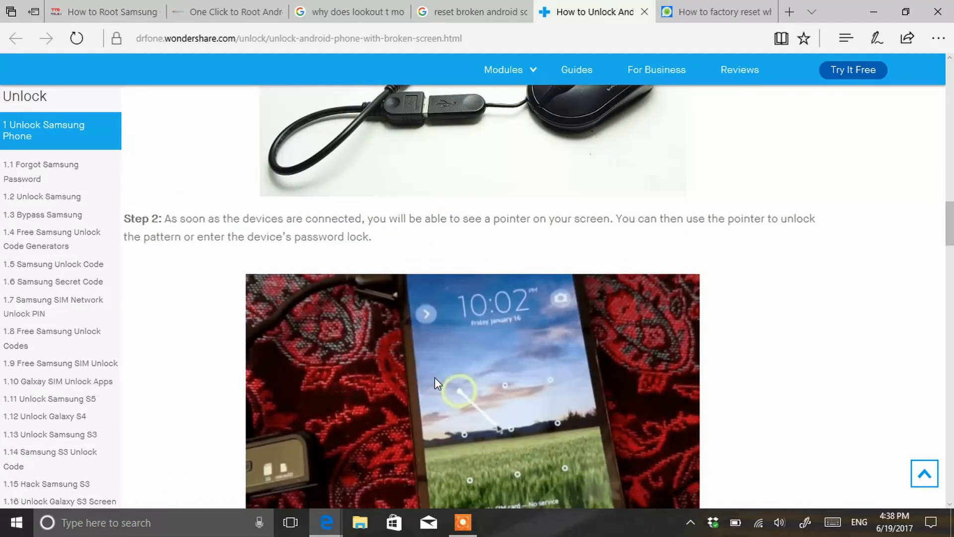
{"action": "scroll", "scroll_direction": "down", "scroll_amount": 3}
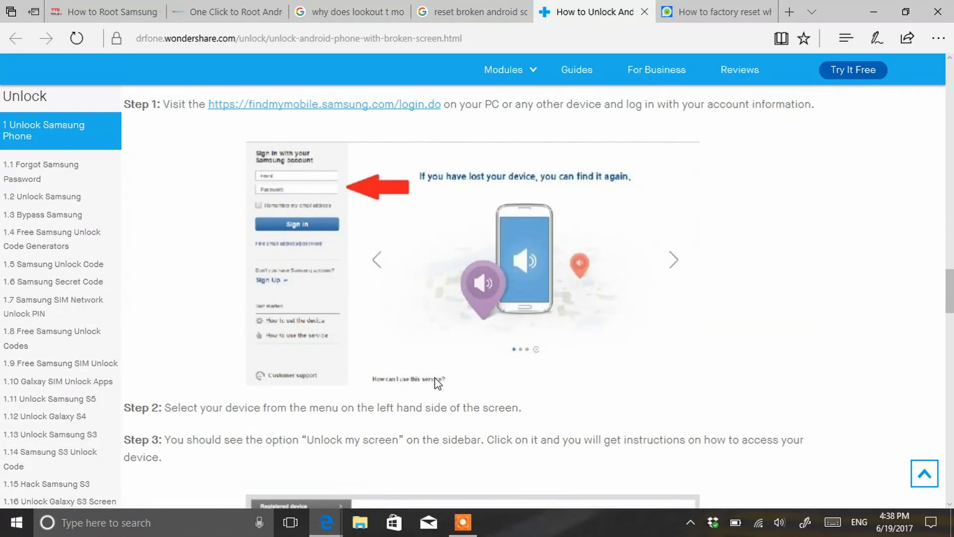
{"action": "scroll", "scroll_direction": "down", "scroll_amount": 3}
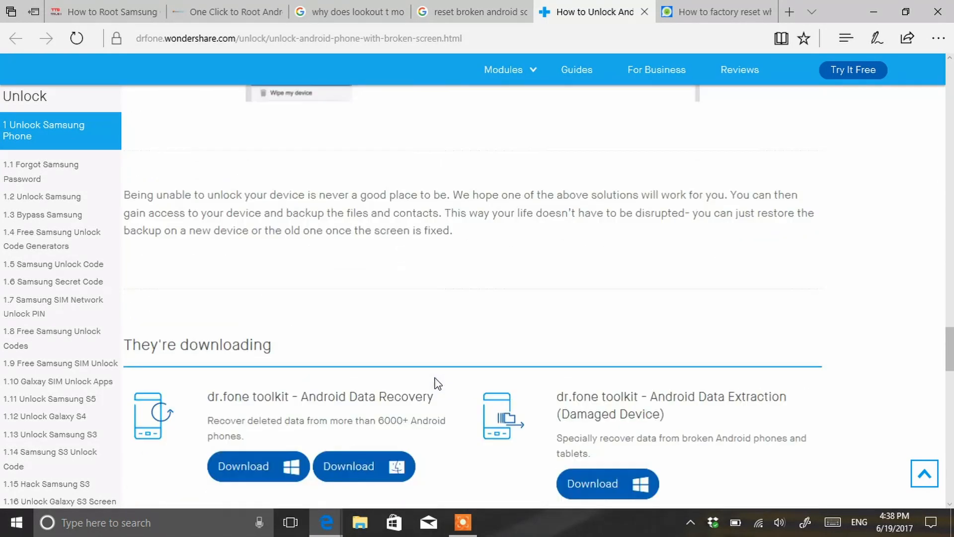
{"action": "scroll", "scroll_direction": "down", "scroll_amount": 3}
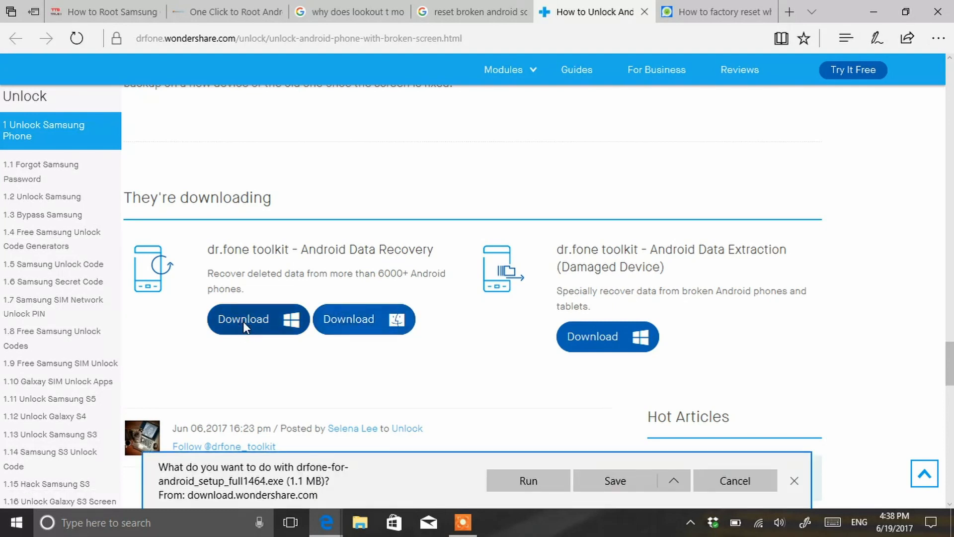
{"action": "mouse_move", "coordinate": [687, 424]}
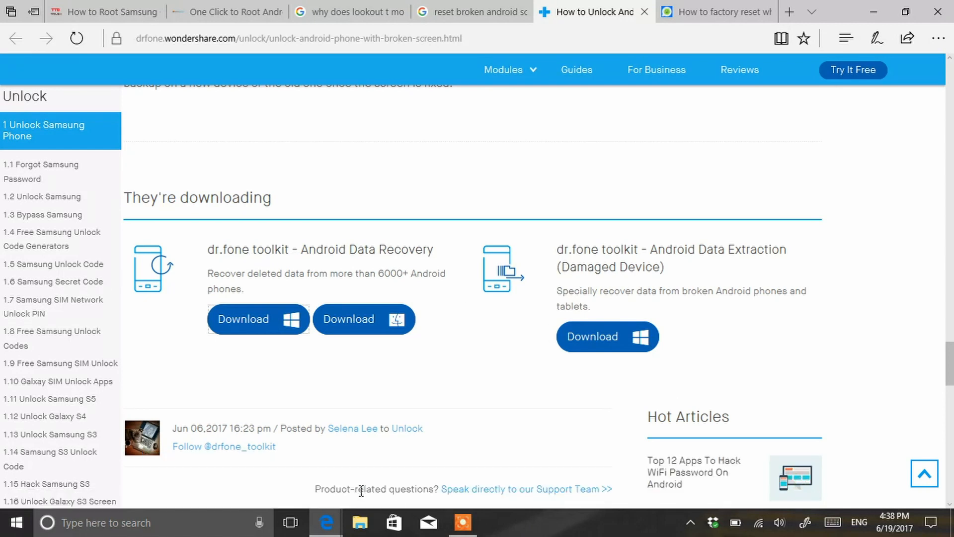
Step: Search 'dr' in Start to launch the installed dr.fone toolkit for Android
{"action": "type", "text": "dr"}
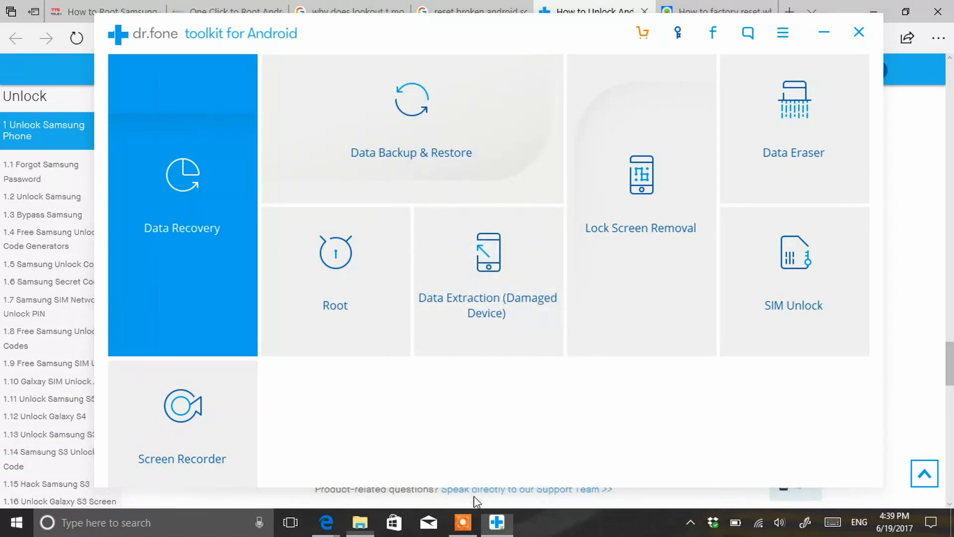
Step: Open the phone's Card and Phone storage in File Explorer, then close the window
{"action": "left_click", "coordinate": [360, 523]}
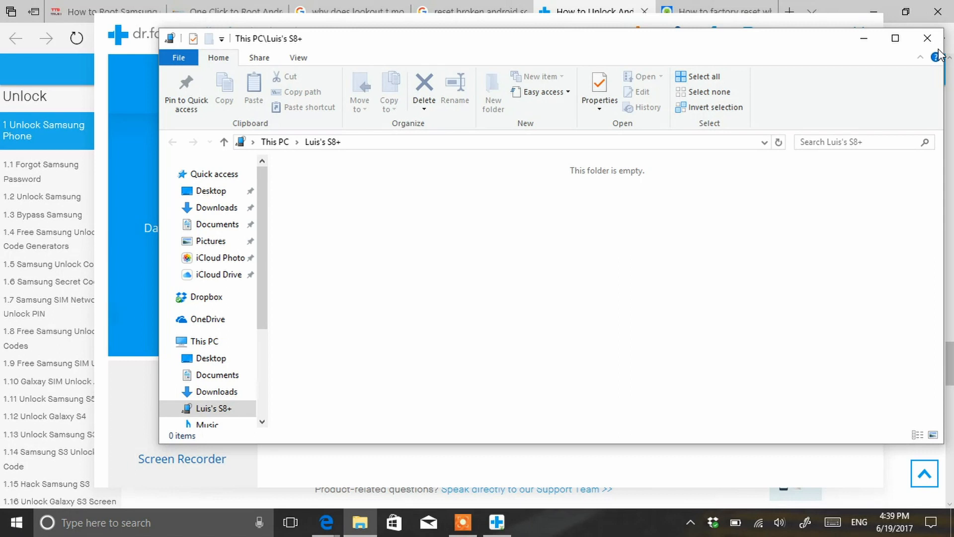
{"action": "mouse_move", "coordinate": [928, 37]}
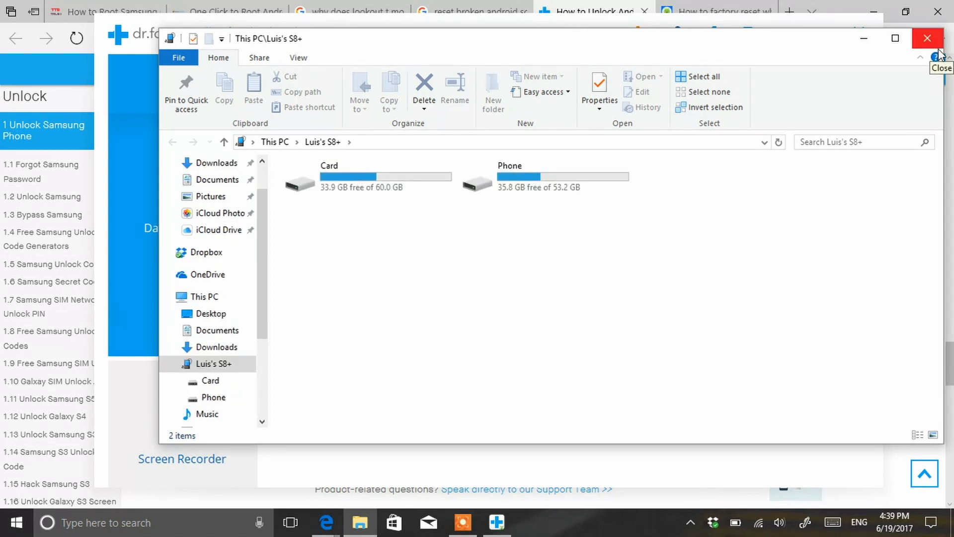
{"action": "left_click", "coordinate": [928, 38]}
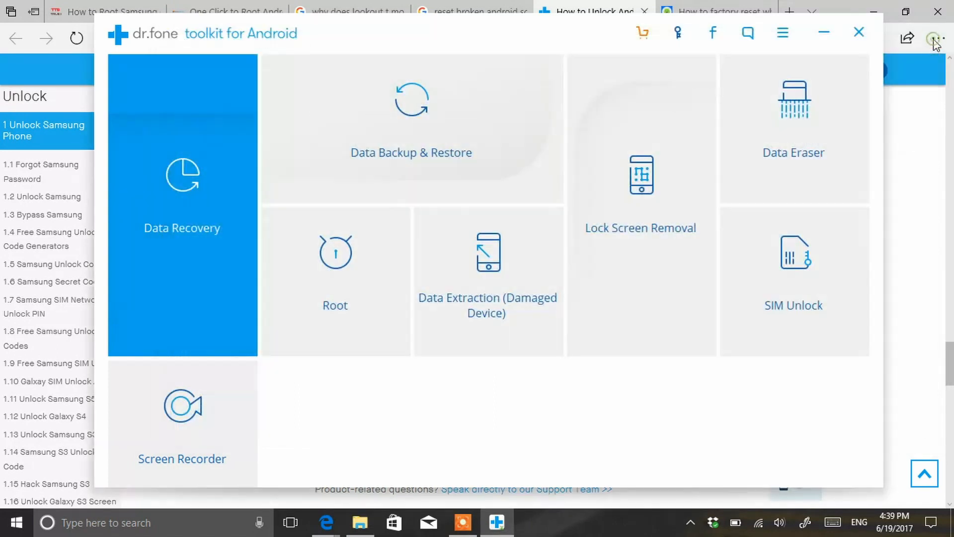
{"action": "mouse_move", "coordinate": [460, 150]}
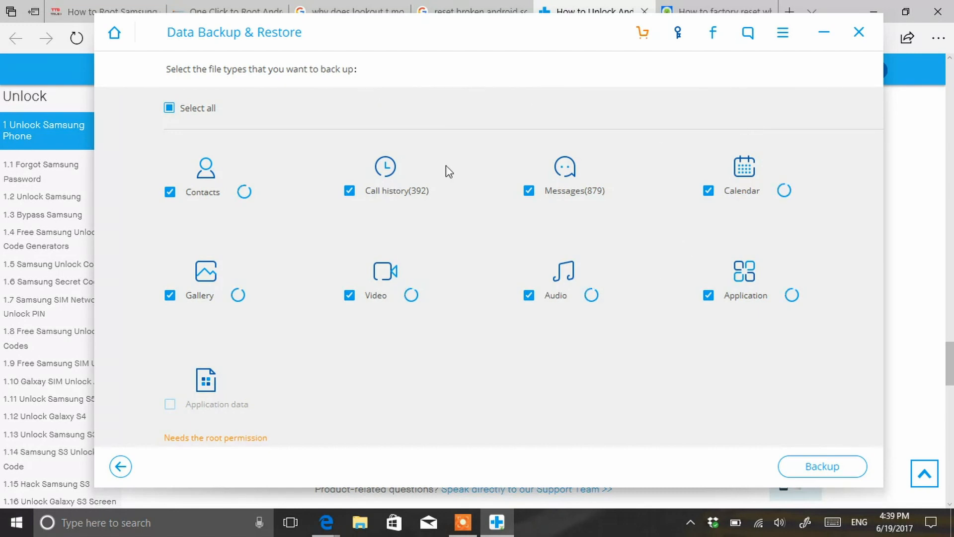
{"action": "mouse_move", "coordinate": [573, 264]}
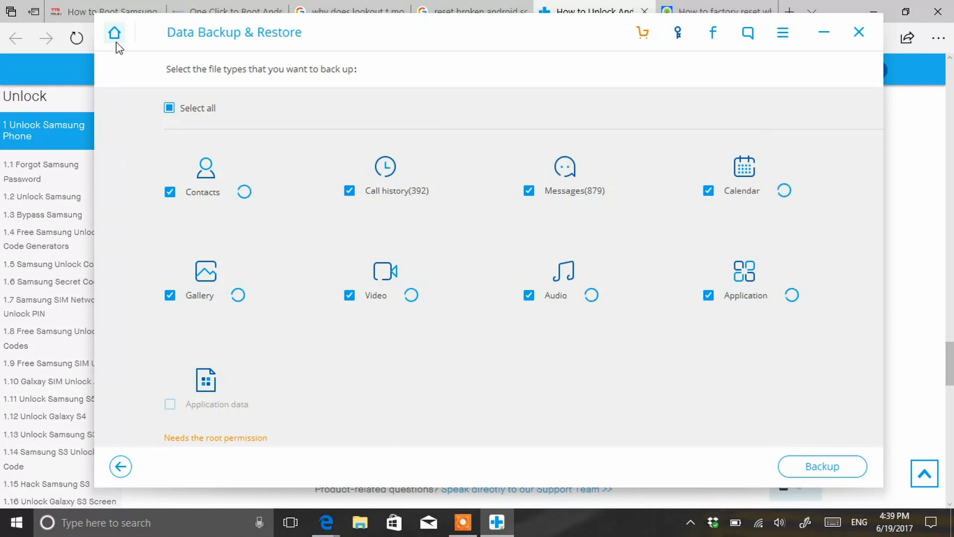
Step: Return to the toolkit Home screen and open the Lock Screen Removal tool
{"action": "left_click", "coordinate": [115, 32]}
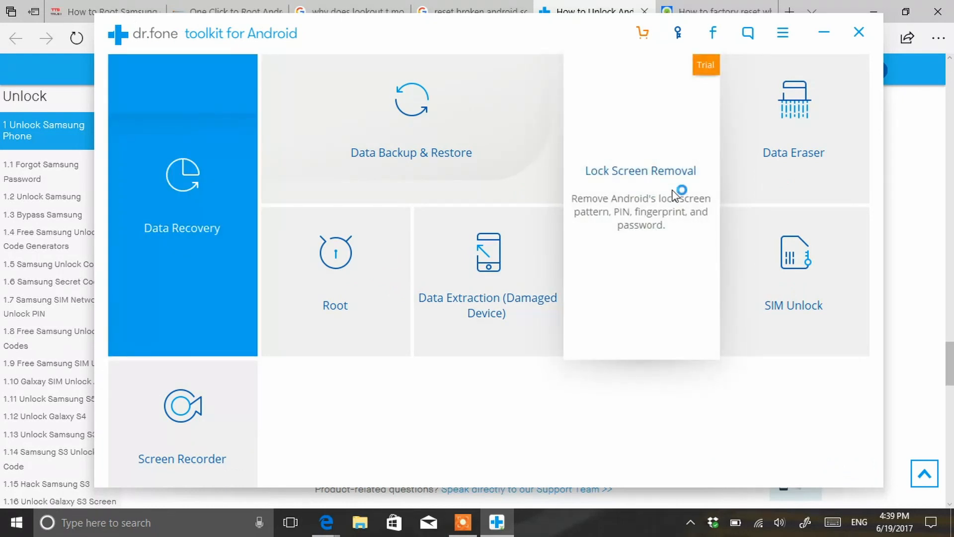
{"action": "mouse_move", "coordinate": [651, 314]}
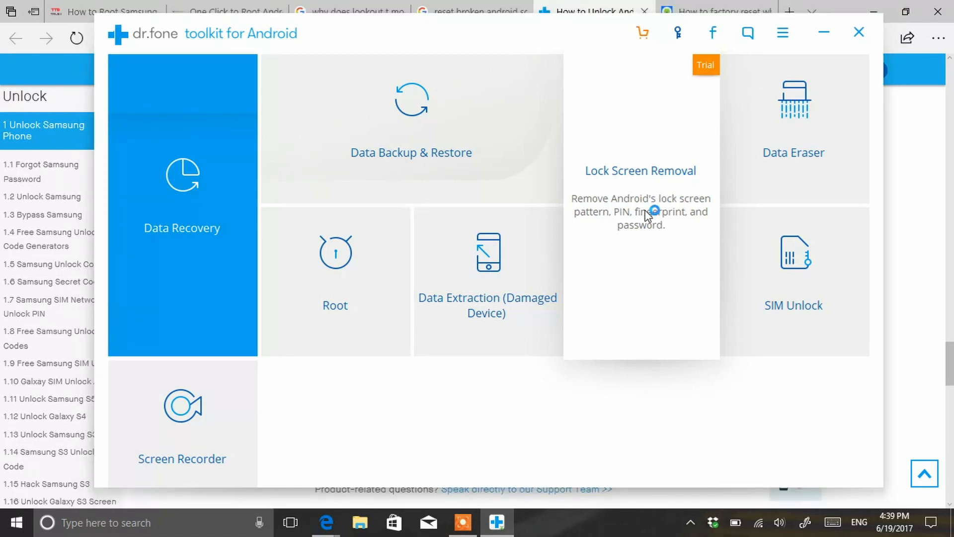
{"action": "left_click", "coordinate": [640, 171]}
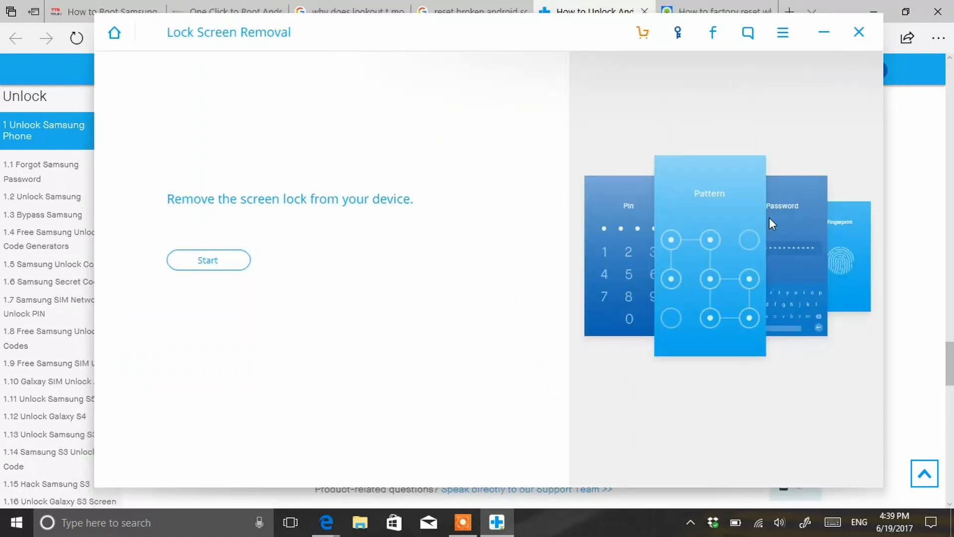